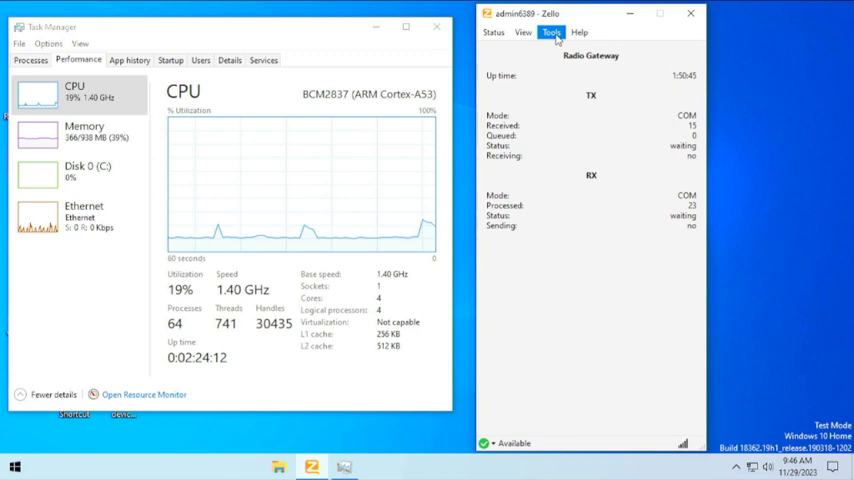
# - Bring up Zello's Options showing the USB PnP sound device for playback and recording
pyautogui.click(552, 32)
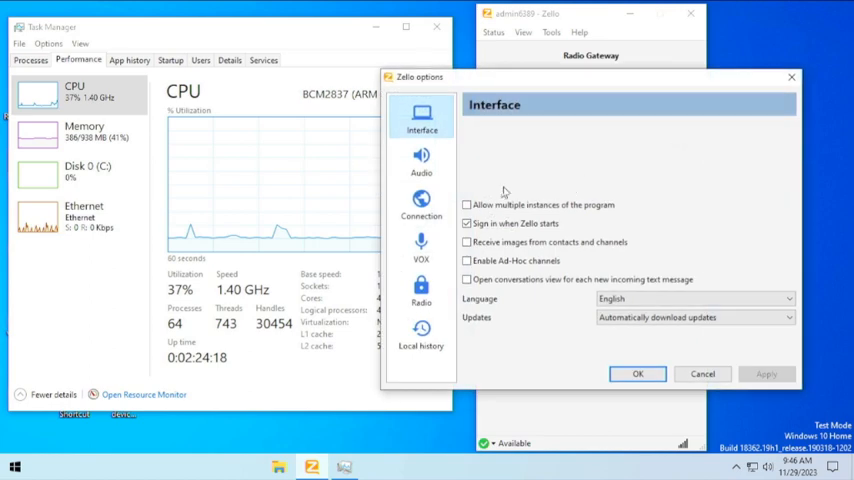
pyautogui.click(420, 160)
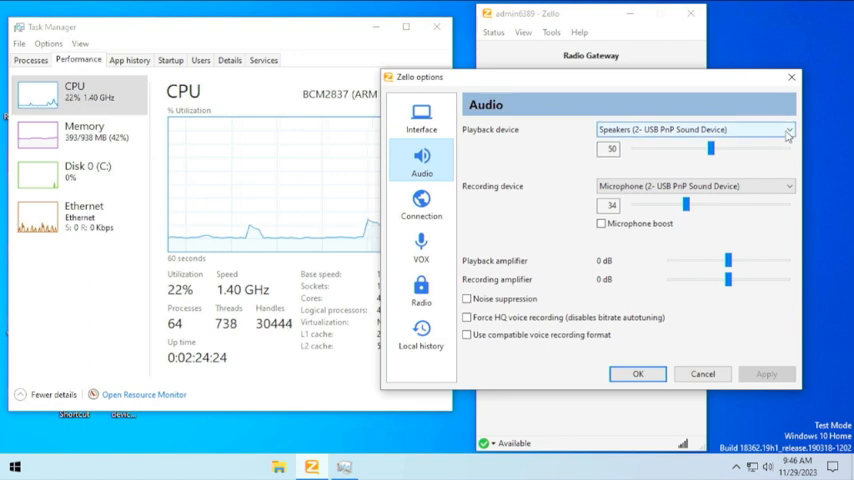
pyautogui.click(788, 128)
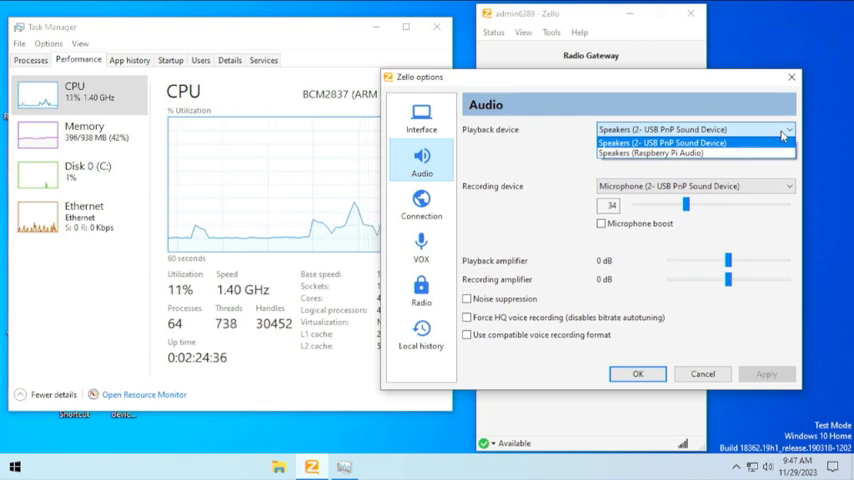
pyautogui.moveTo(688, 116)
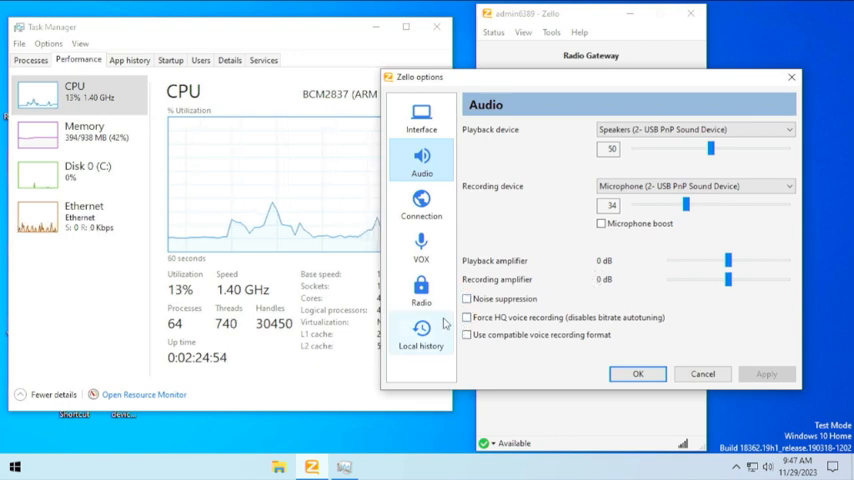
# - Choose COM-port radio control on COM4 with RTS transmit keying and DSR receive detection
pyautogui.click(420, 290)
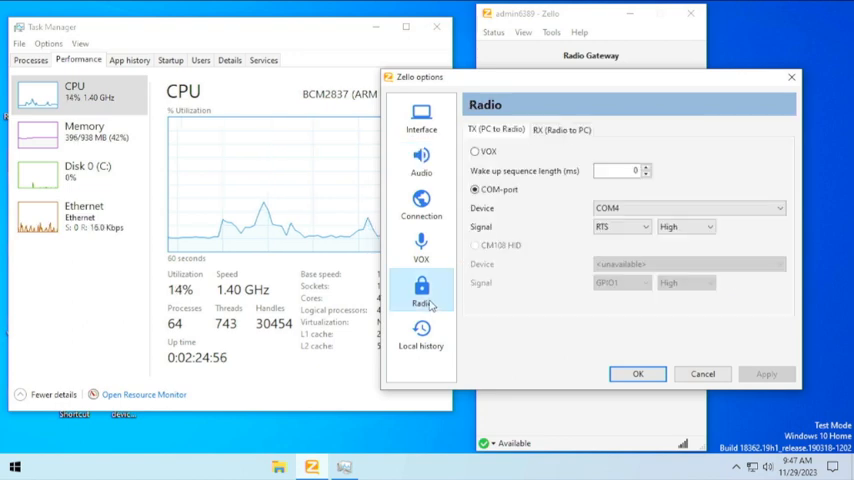
pyautogui.click(474, 190)
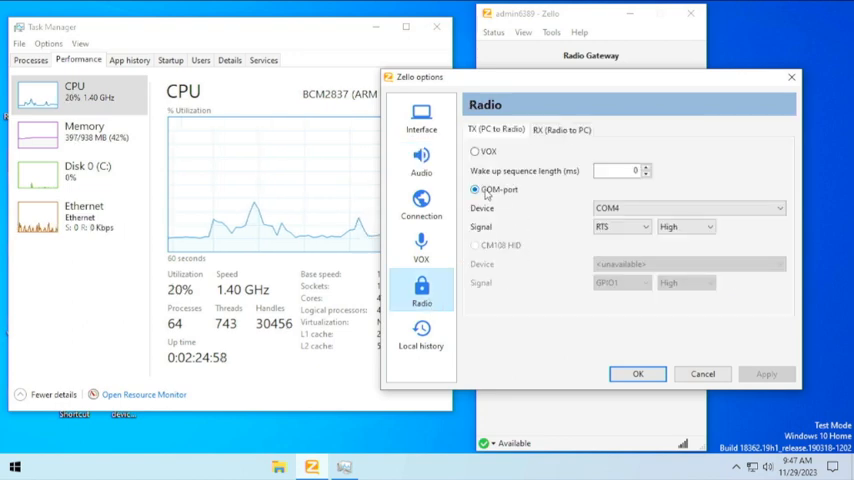
pyautogui.click(684, 208)
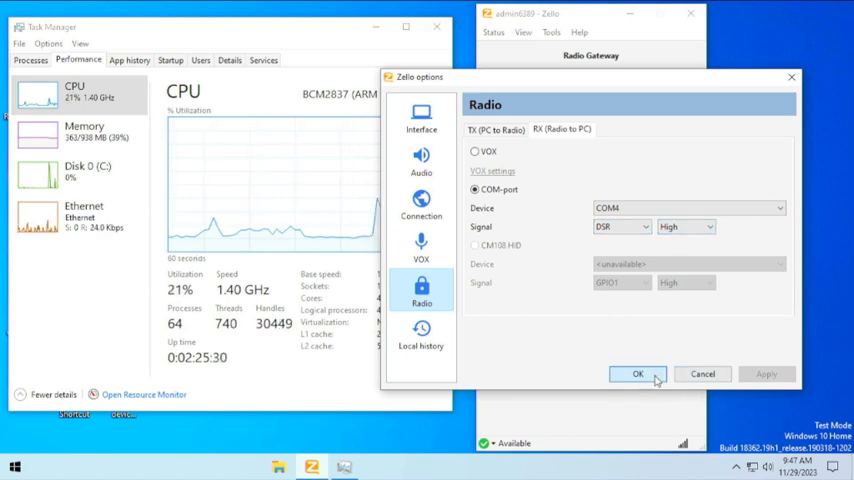
# - Apply the settings so the Radio Gateway shows TX and RX in COM mode
pyautogui.click(638, 372)
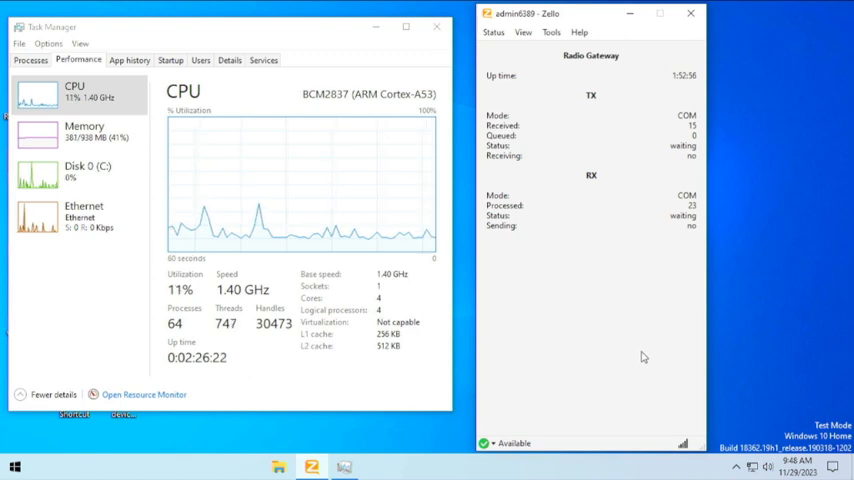
pyautogui.moveTo(658, 392)
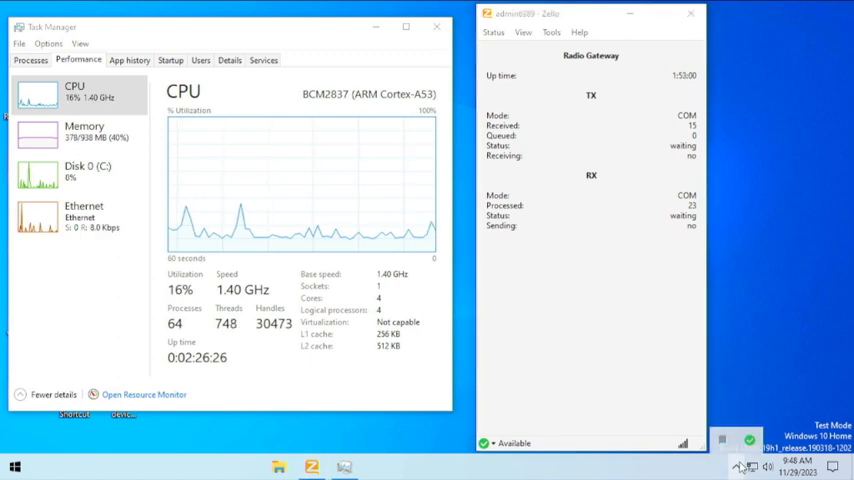
pyautogui.moveTo(750, 304)
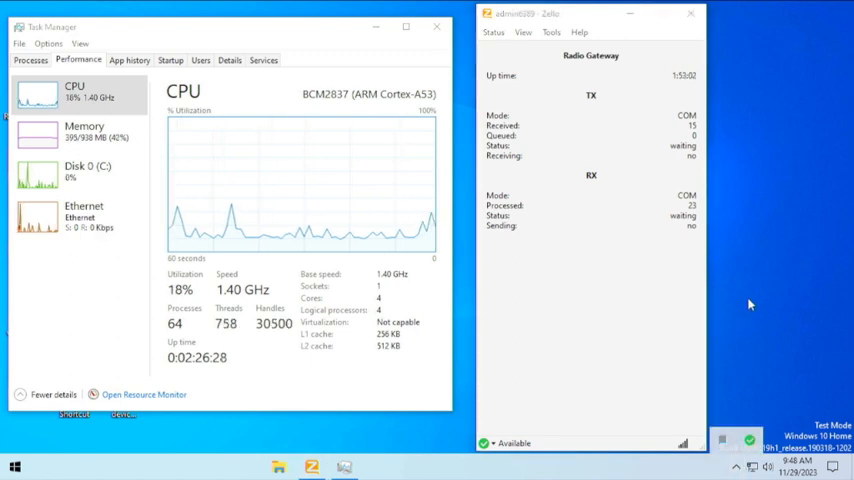
pyautogui.moveTo(756, 302)
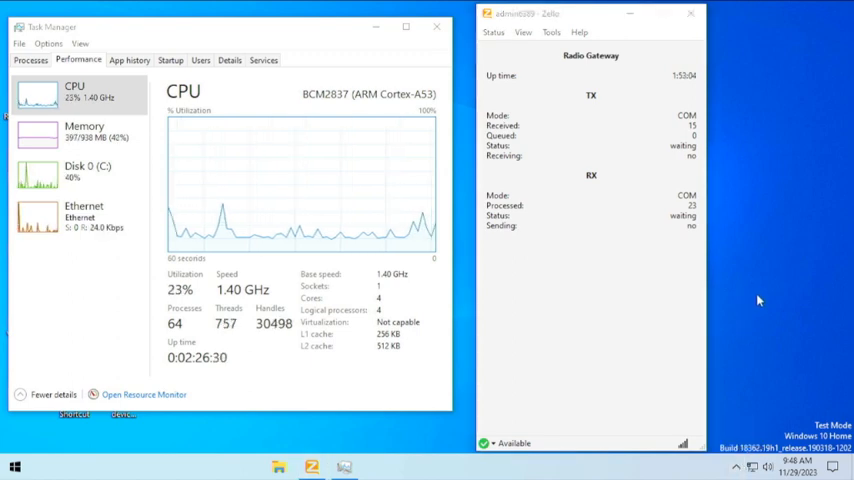